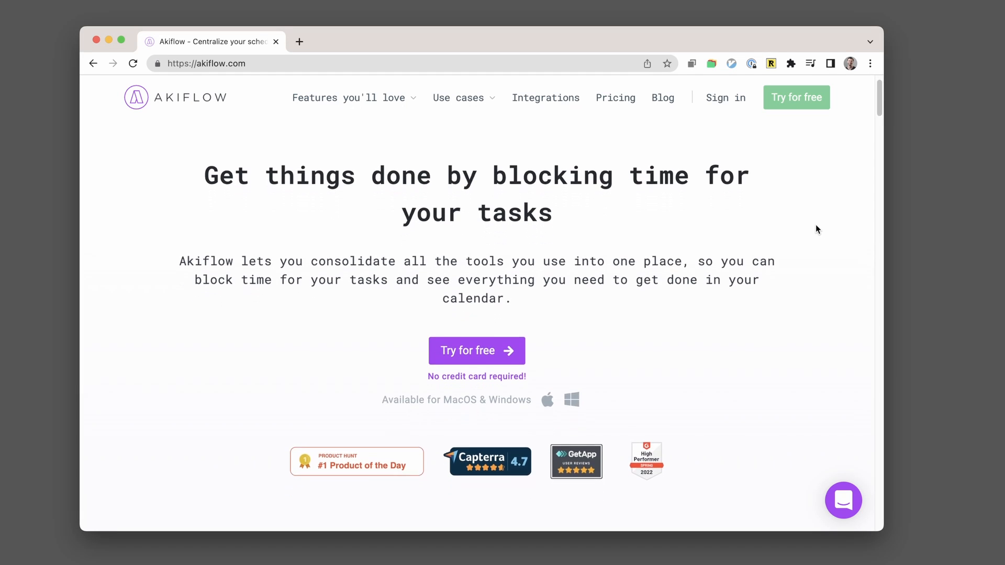
# Scroll the akiflow.com homepage down to the 'Centralize your tasks' integrations section.
pyautogui.scroll(-3)
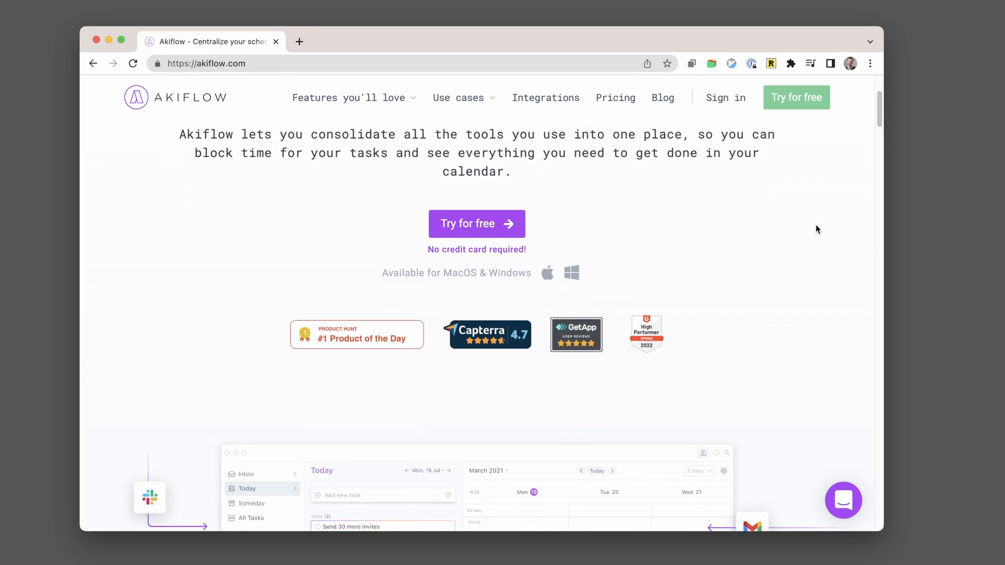
pyautogui.scroll(-3)
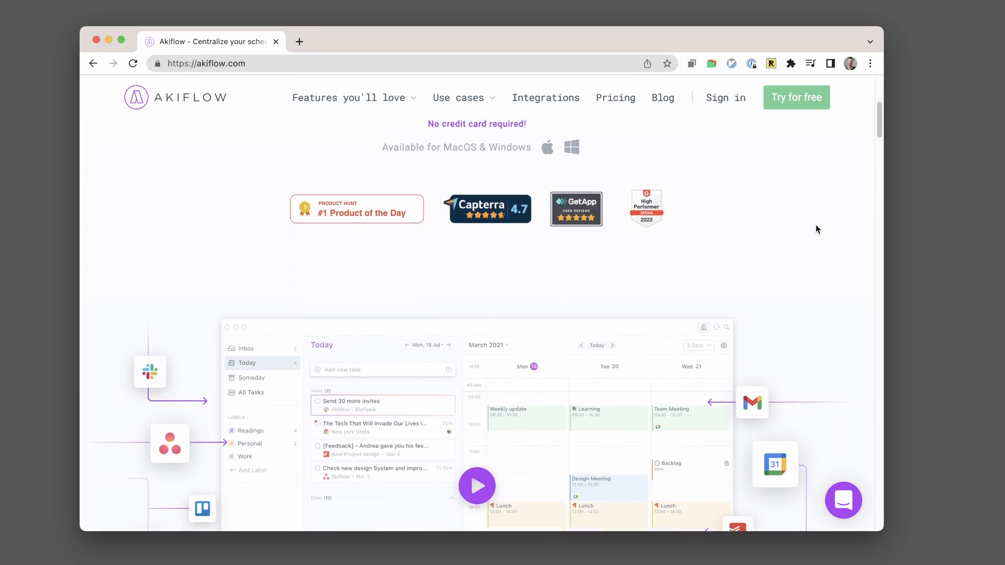
pyautogui.scroll(-3)
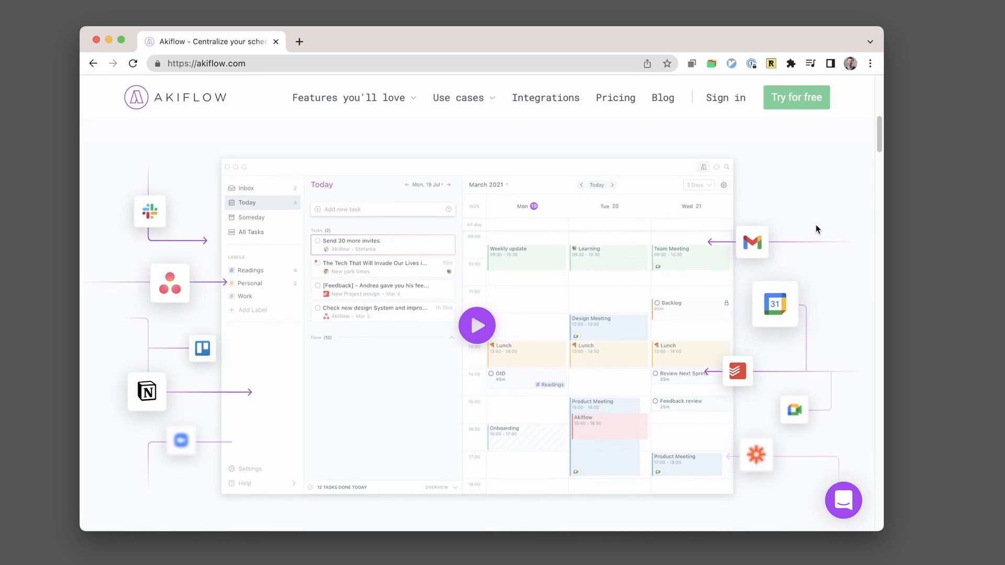
pyautogui.scroll(-3)
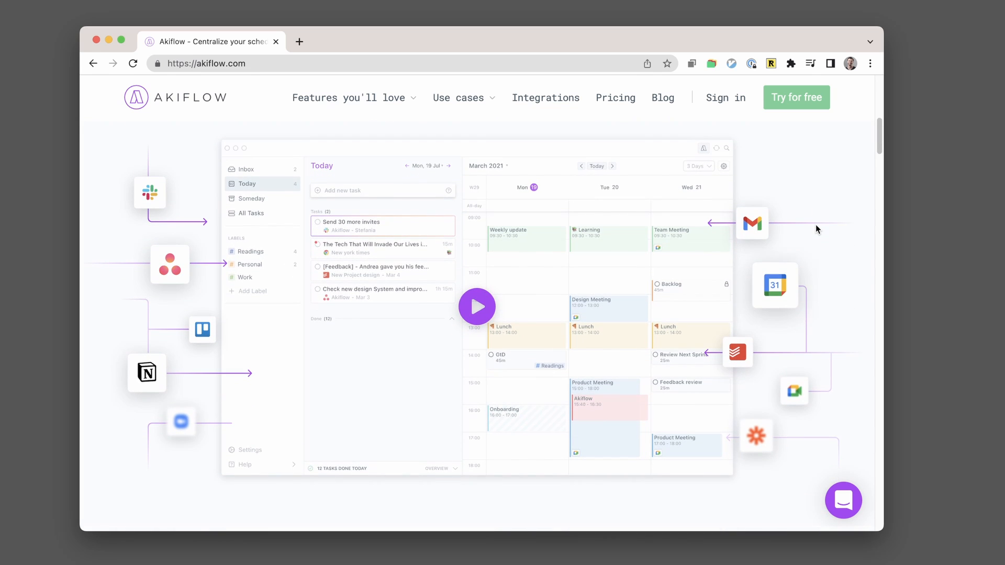
pyautogui.scroll(-3)
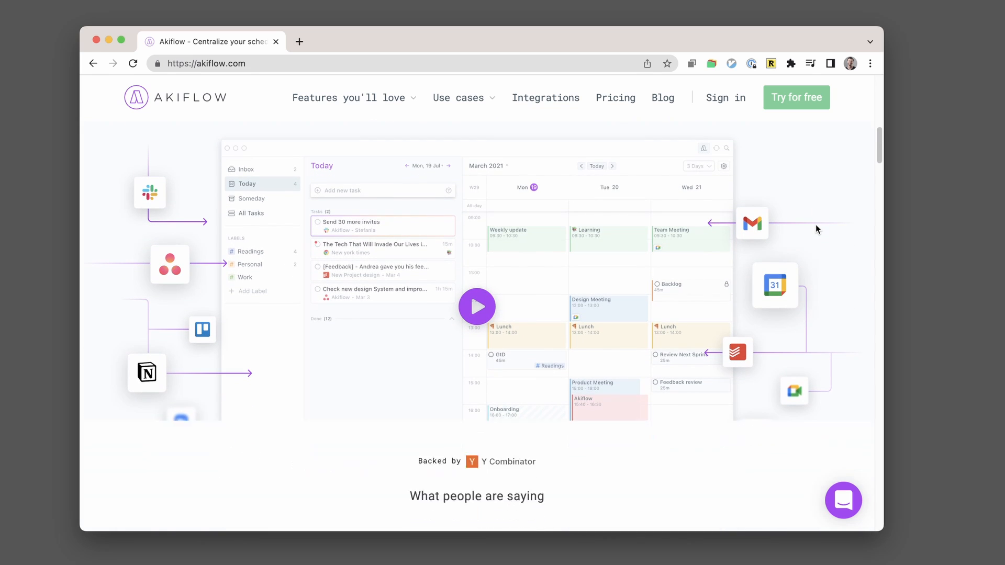
pyautogui.scroll(-3)
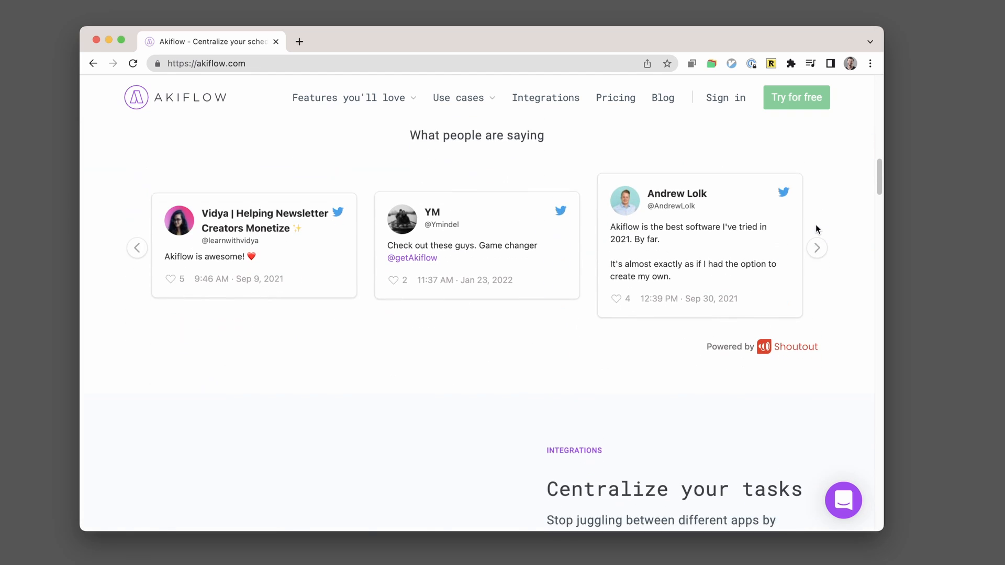
pyautogui.scroll(-3)
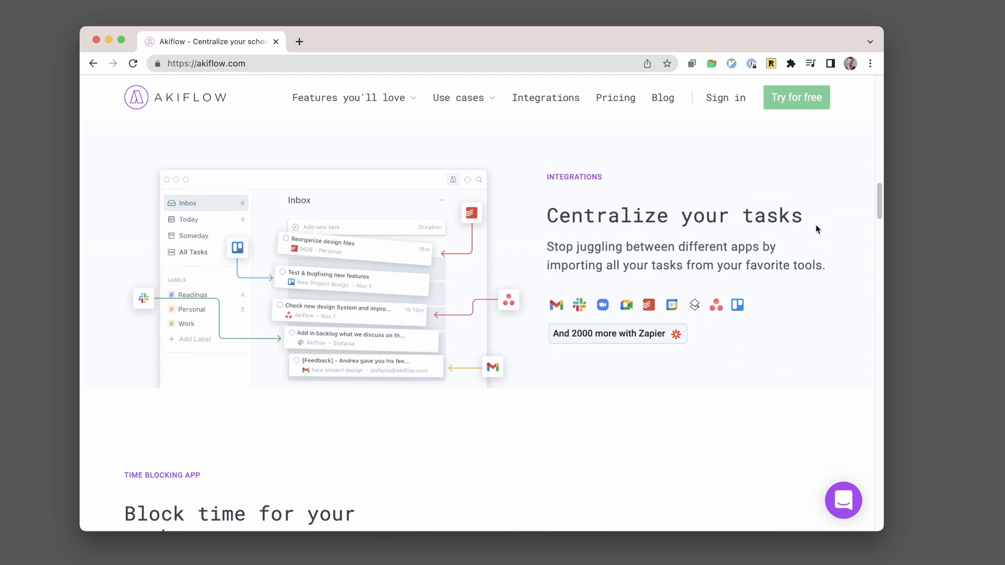
pyautogui.scroll(-3)
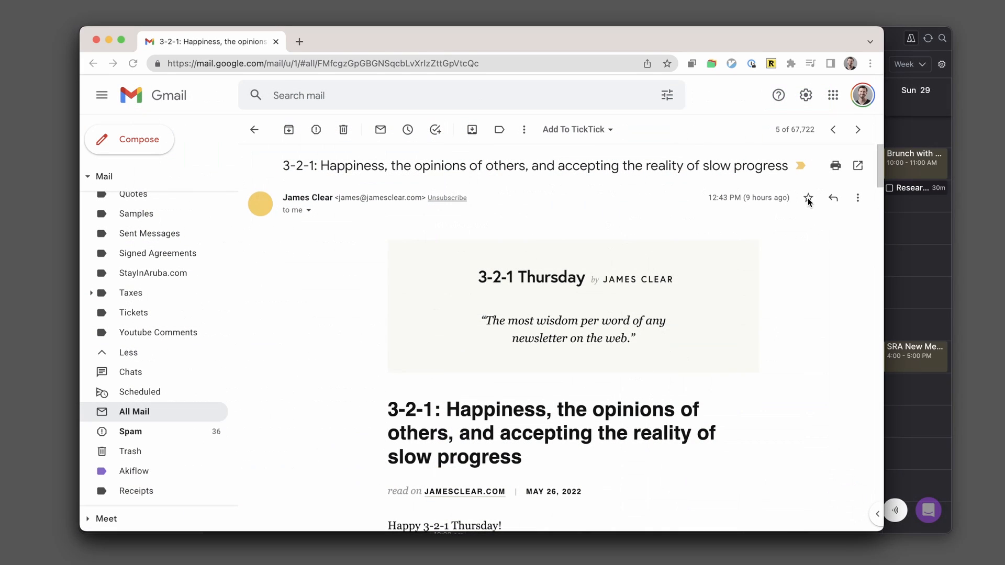
# Star the 3-2-1 Thursday newsletter in Gmail and save a Slack message so both become Akiflow tasks.
pyautogui.click(808, 198)
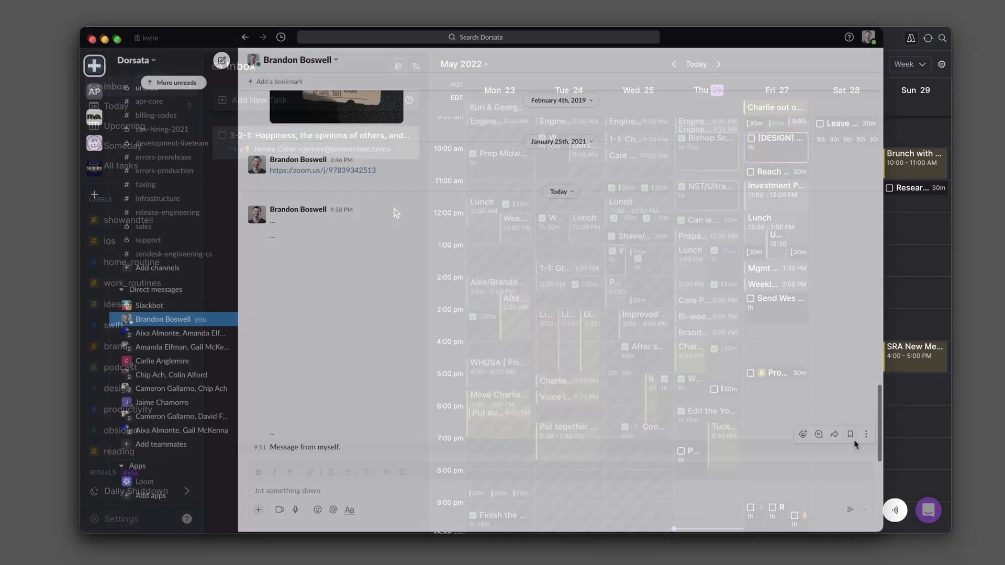
pyautogui.click(851, 424)
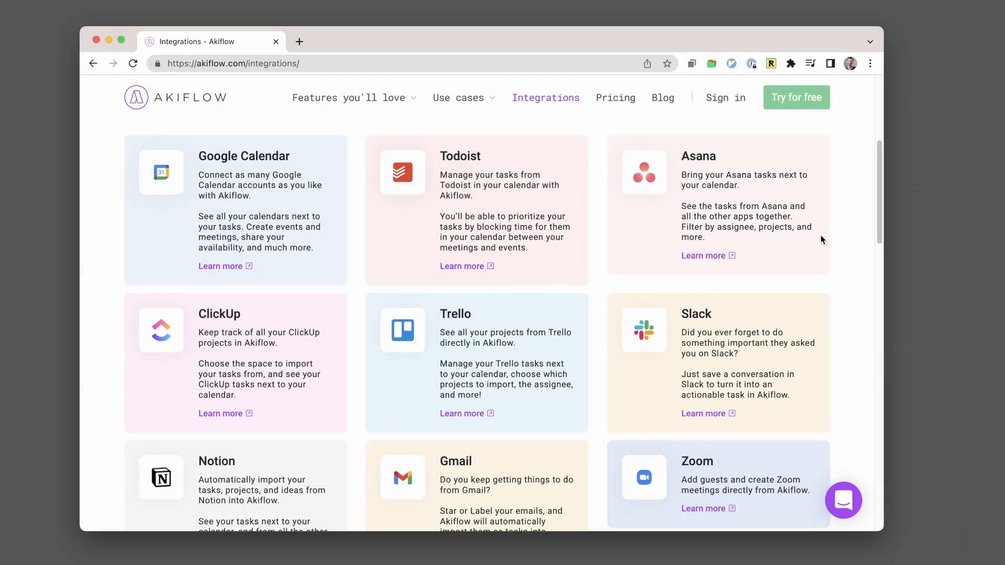
# Scroll through the integration cards for Google Calendar, Todoist, Asana, Trello, Slack and Gmail.
pyautogui.scroll(-3)
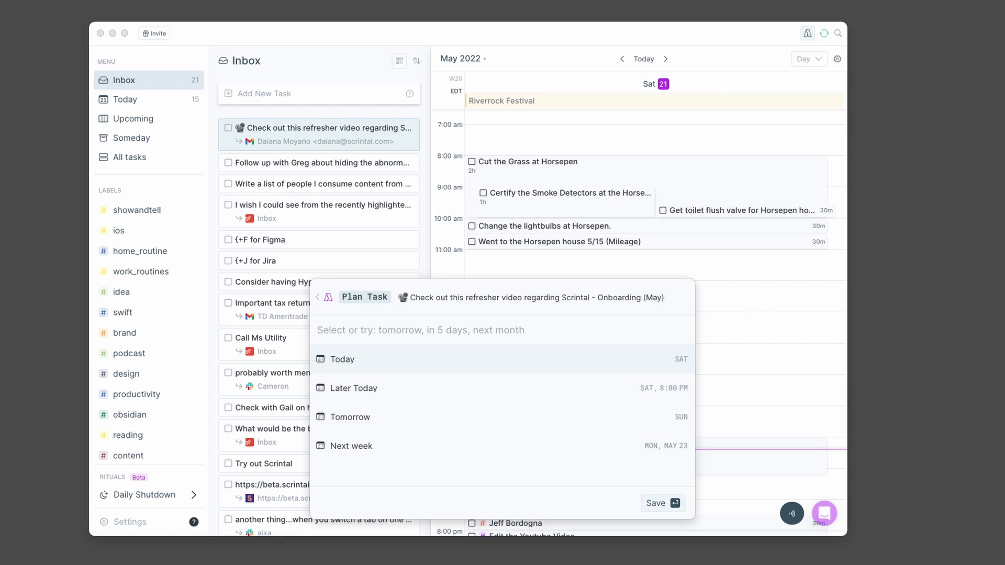
# Plan the inbox tasks onto the calendar at times like 9pm until Inbox Zero is reached.
pyautogui.write('9pm')
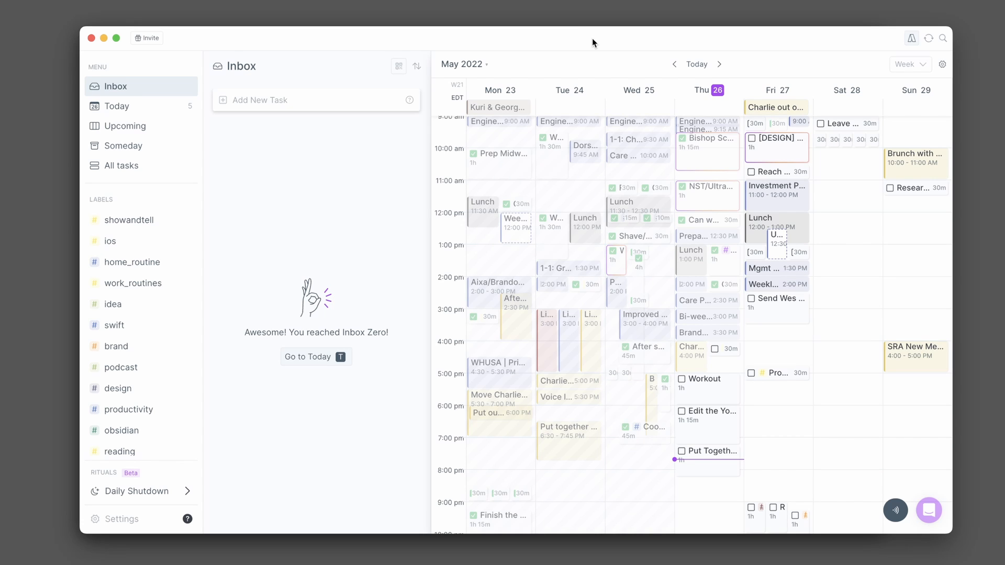
# Show today's tasks and check off Product Reviews, Workout and the next to-do as done.
pyautogui.click(117, 107)
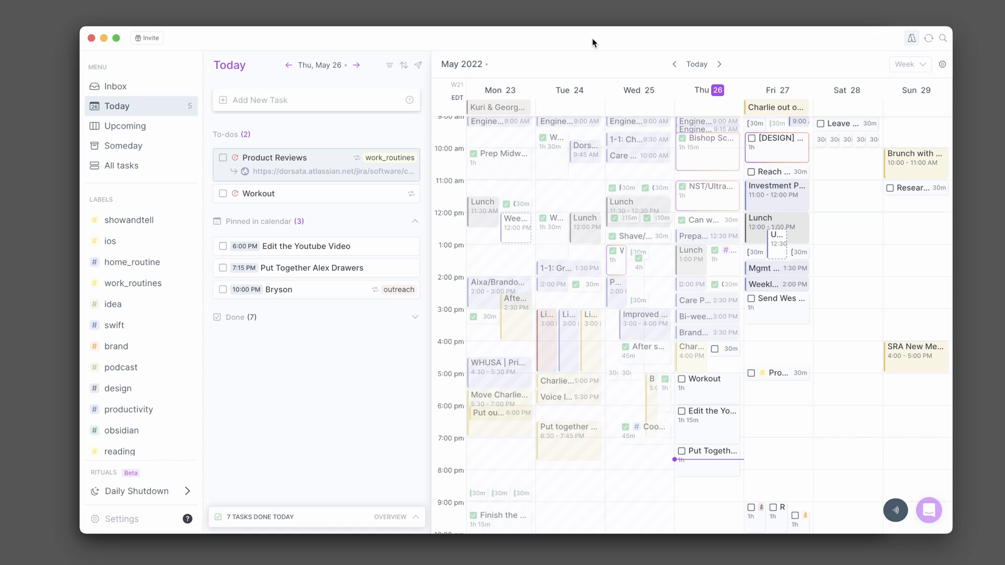
pyautogui.click(222, 158)
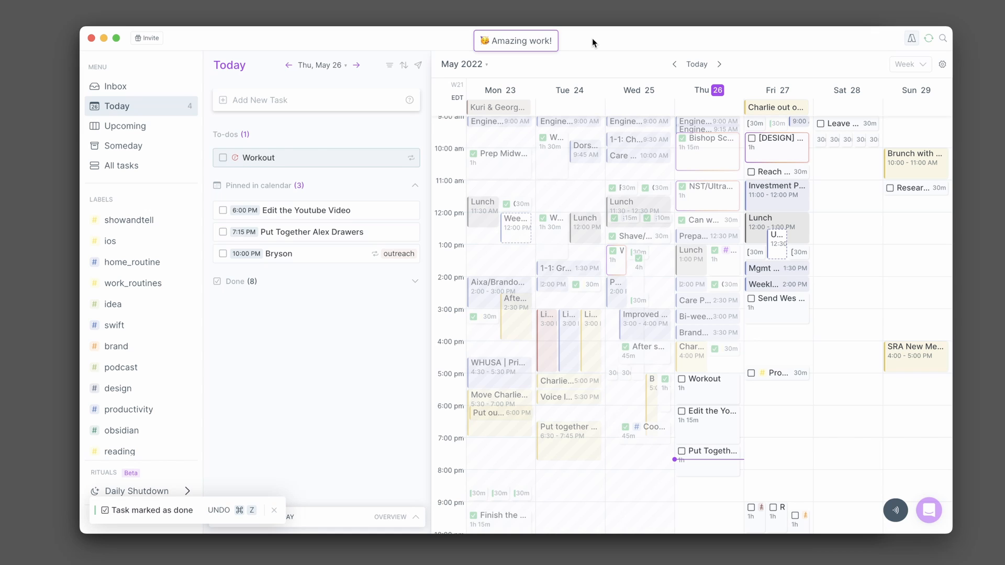
pyautogui.click(222, 157)
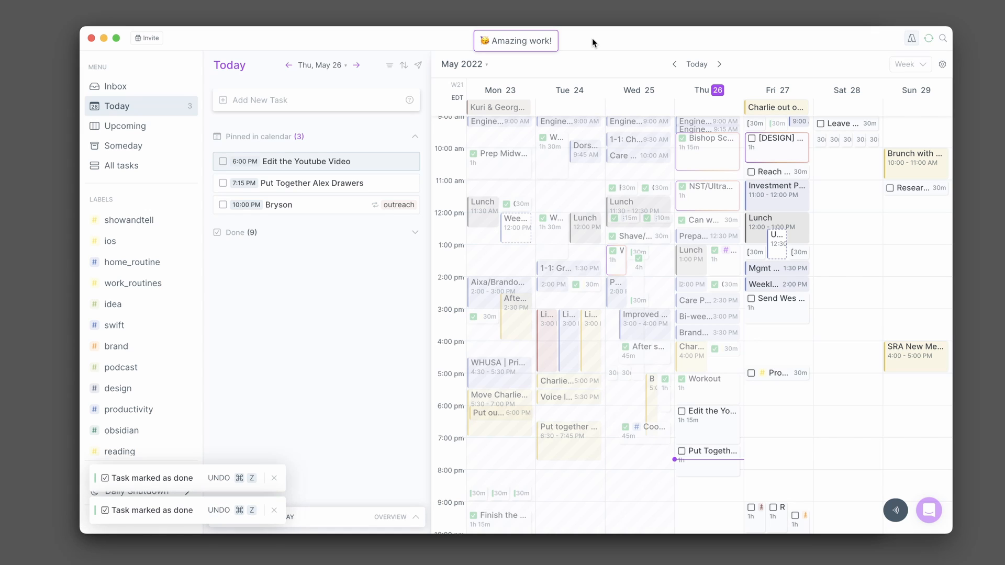
pyautogui.click(221, 161)
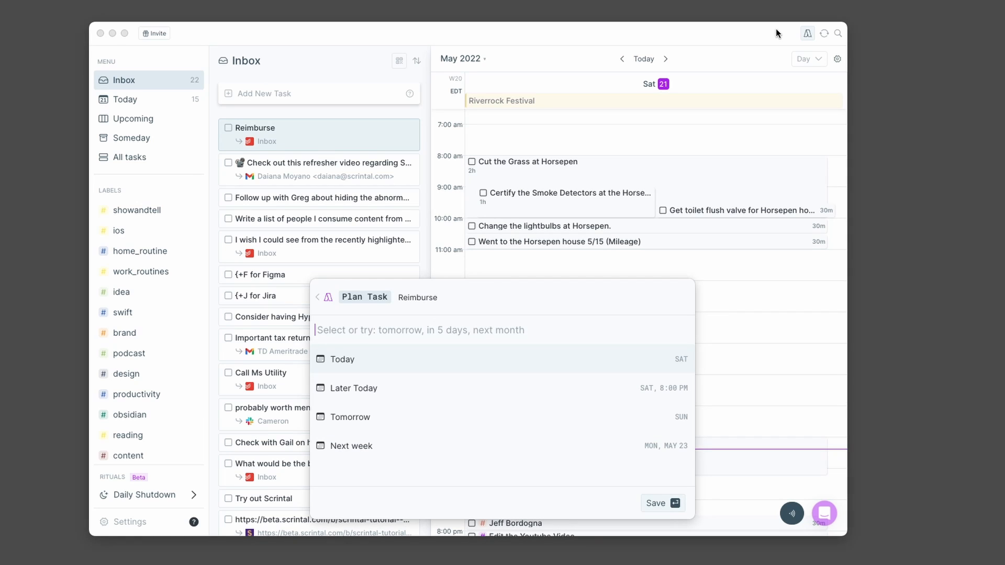
# Schedule Reimburse for tomorrow, another task at 9pm and one for next Monday, leaving 18 in the inbox.
pyautogui.write('tom')
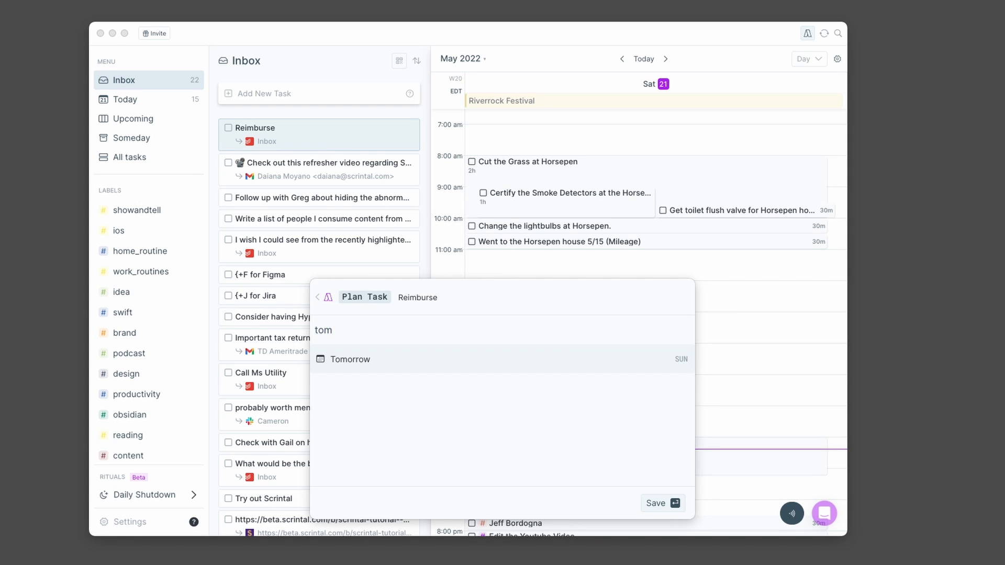
pyautogui.click(349, 359)
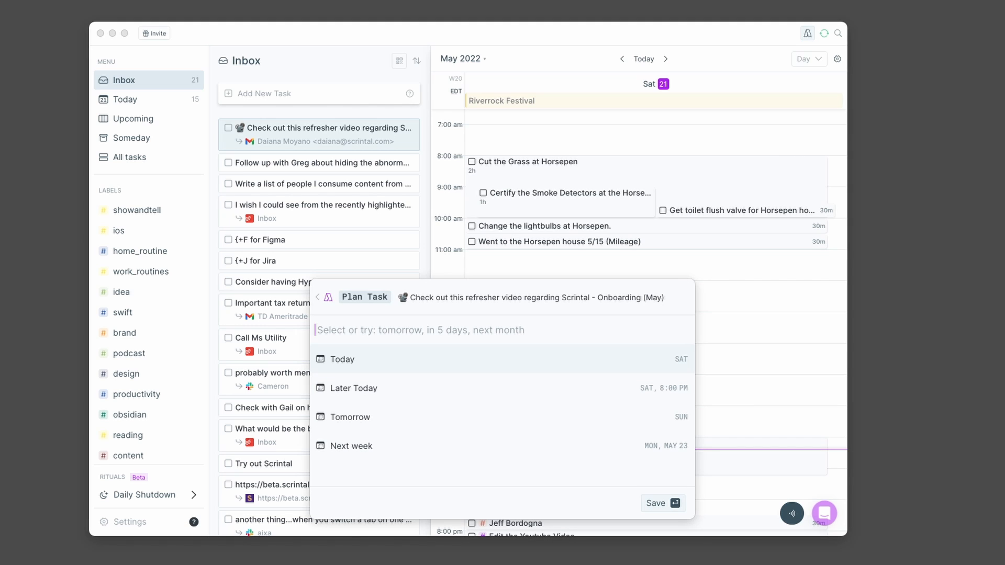
pyautogui.write('9pm')
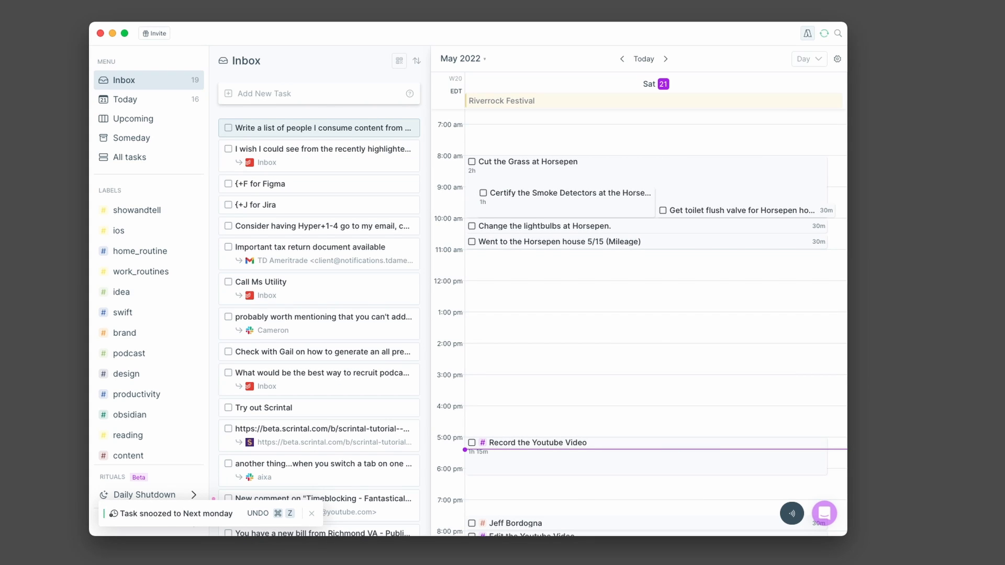
pyautogui.click(325, 128)
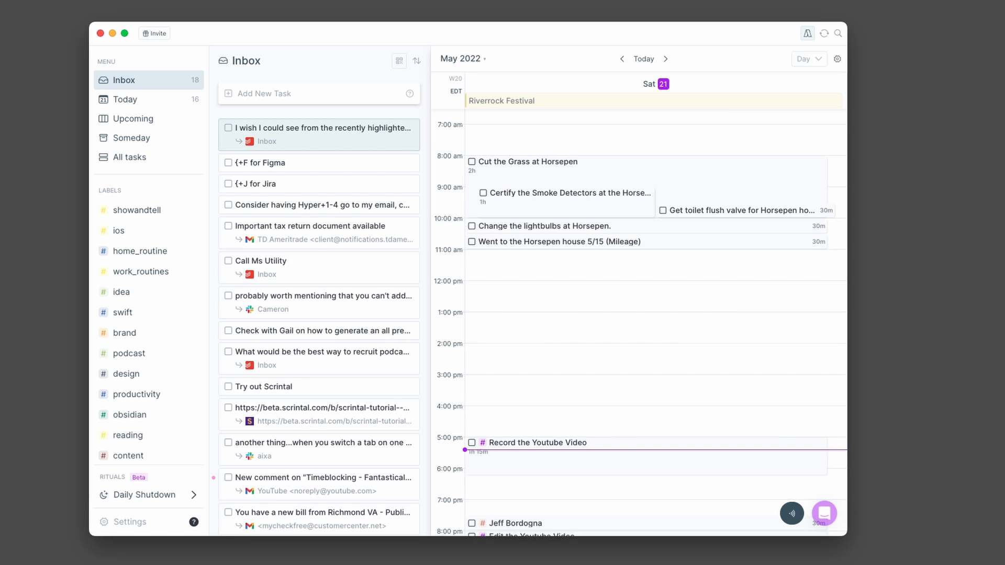
pyautogui.click(804, 58)
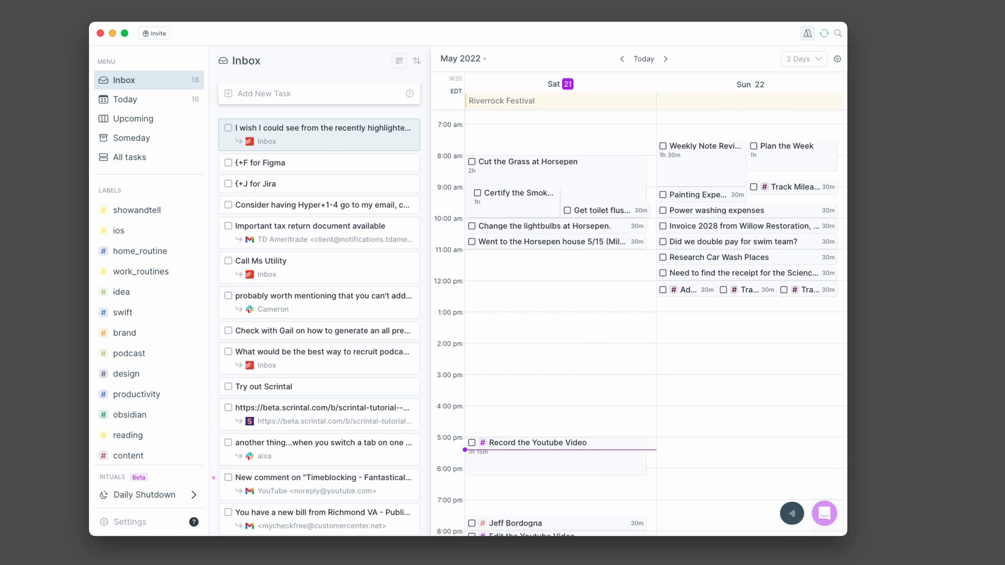
# Switch the calendar to 3 Days then Week (May 16–22), step a week forward and back, and return to today.
pyautogui.click(804, 58)
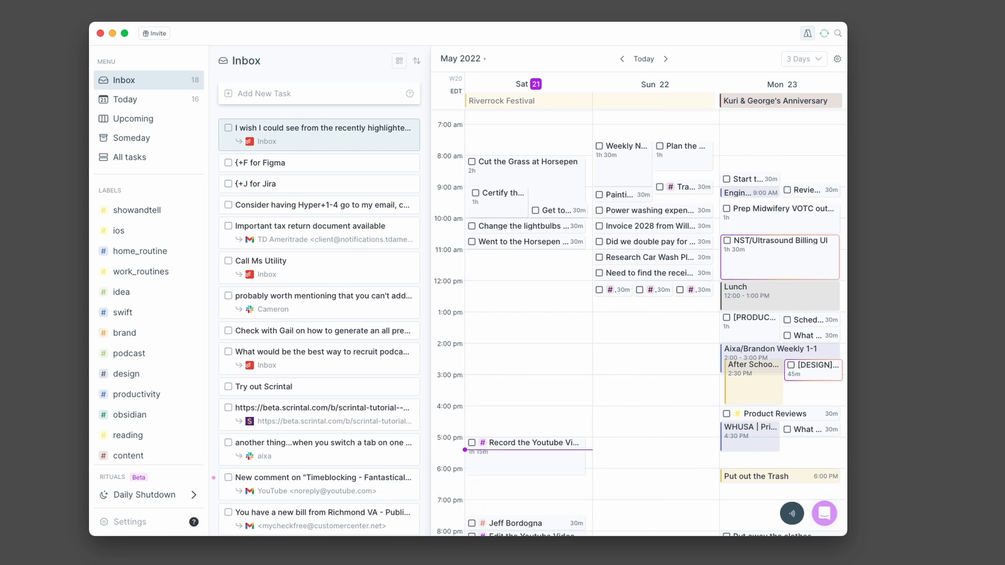
pyautogui.click(804, 58)
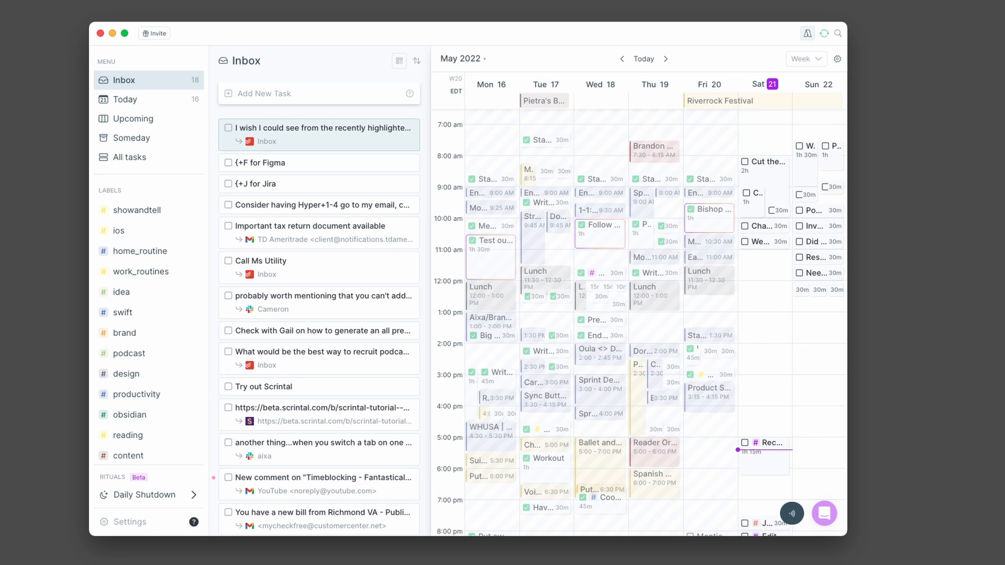
pyautogui.click(666, 59)
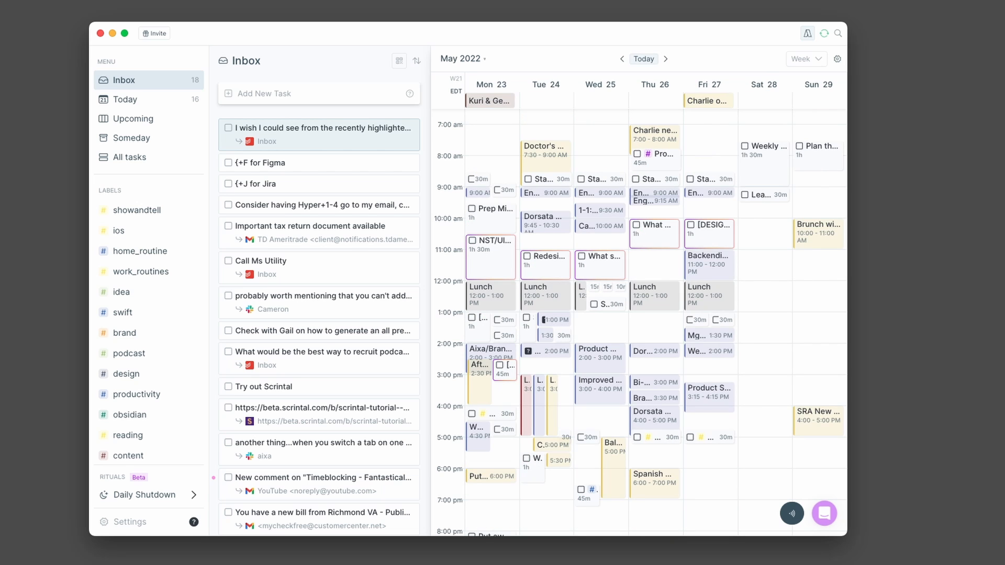
pyautogui.click(622, 59)
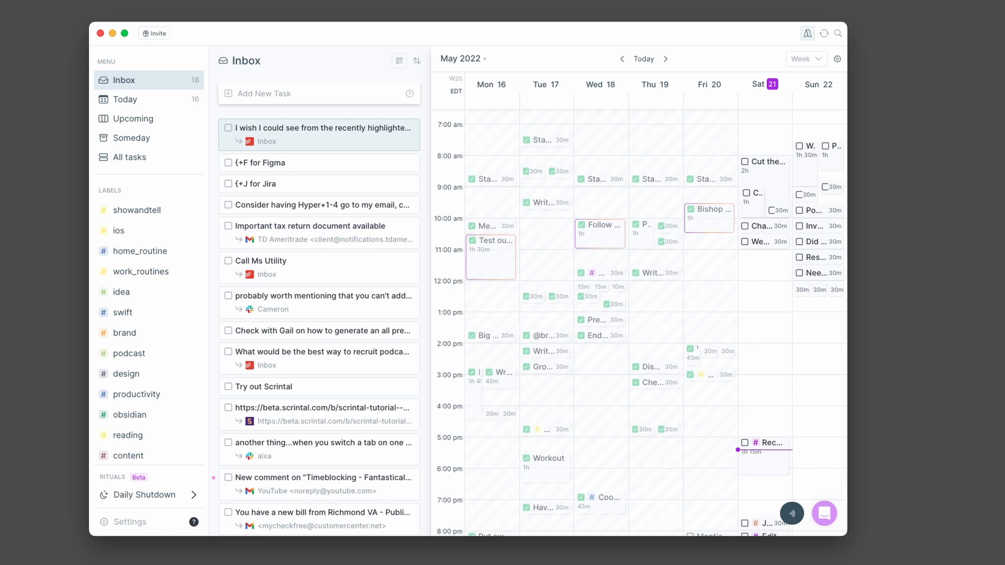
pyautogui.press('t')
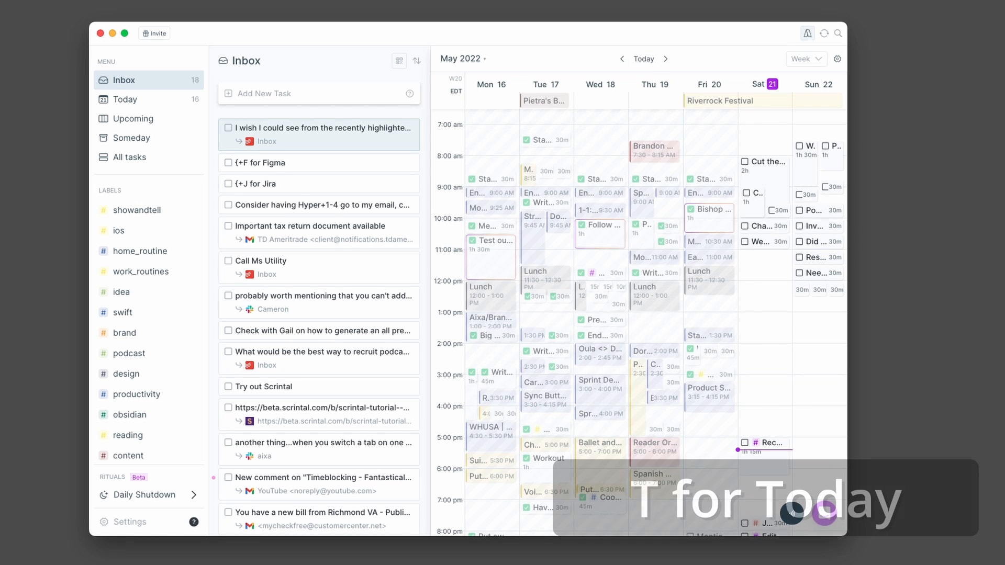
pyautogui.click(803, 59)
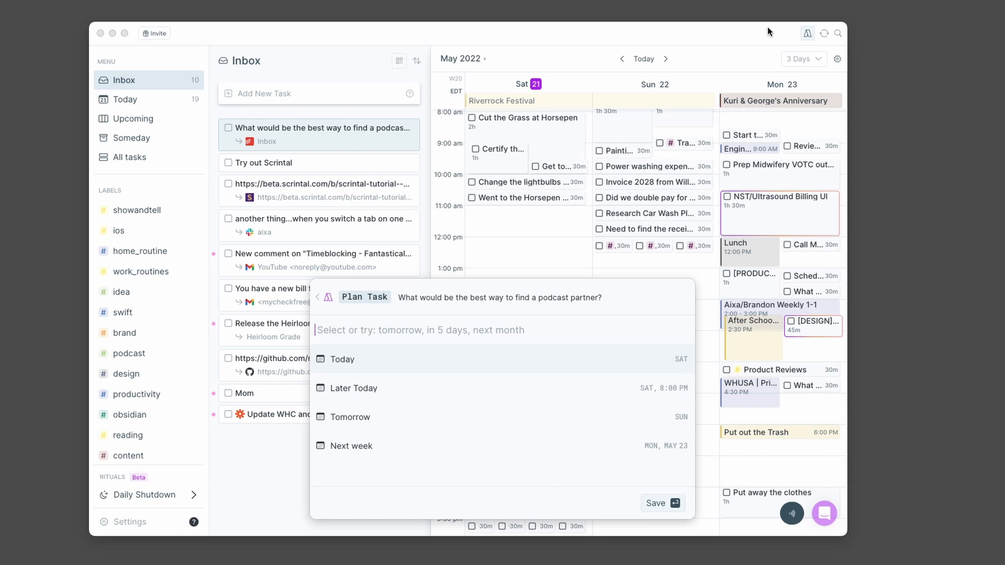
# Schedule the podcast partner question for tomorrow, planning on until two inbox tasks remain.
pyautogui.write('tom')
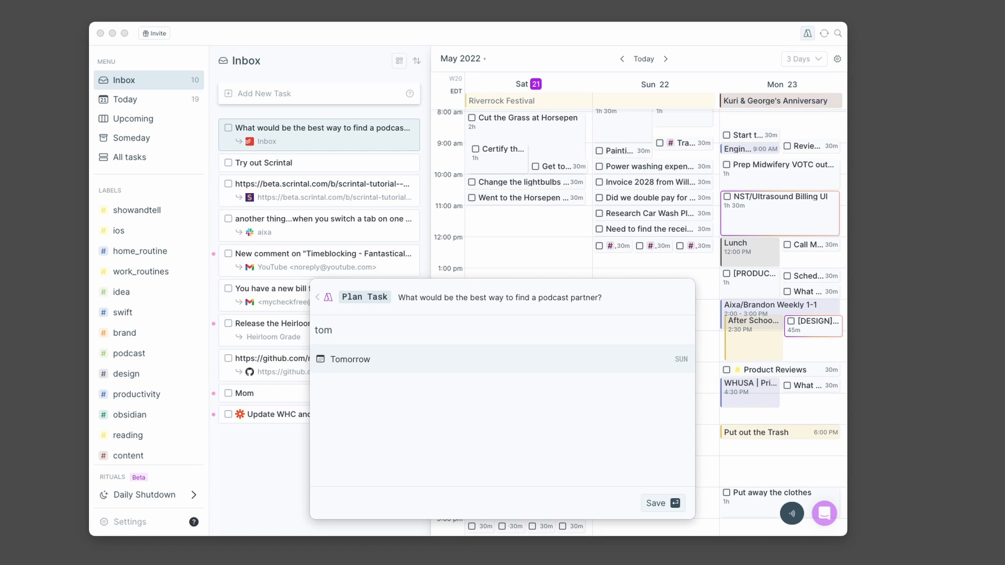
pyautogui.click(350, 360)
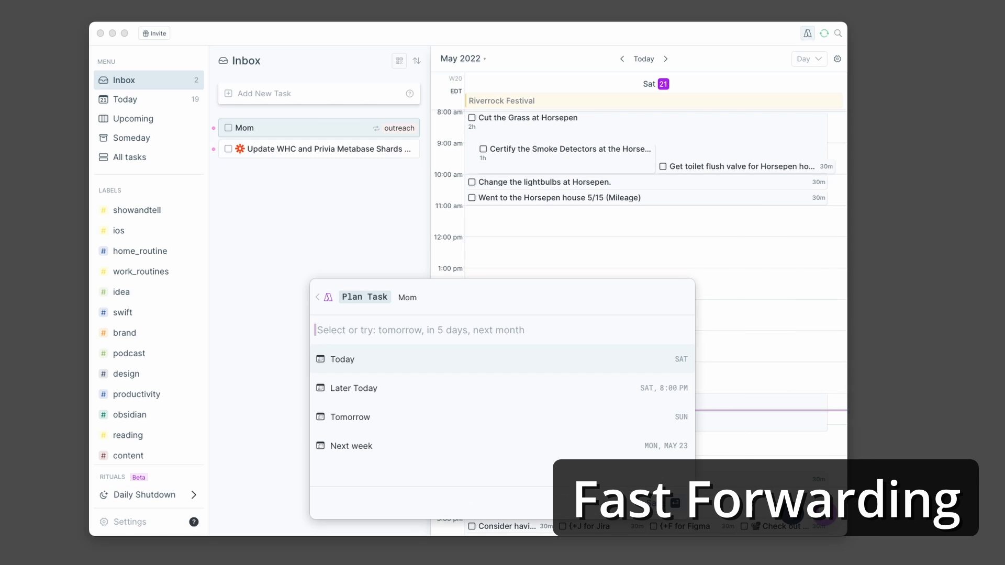
# Plan the Mom and Update WHC tasks out of the inbox and show the Today list for Thu, May 26.
pyautogui.click(342, 359)
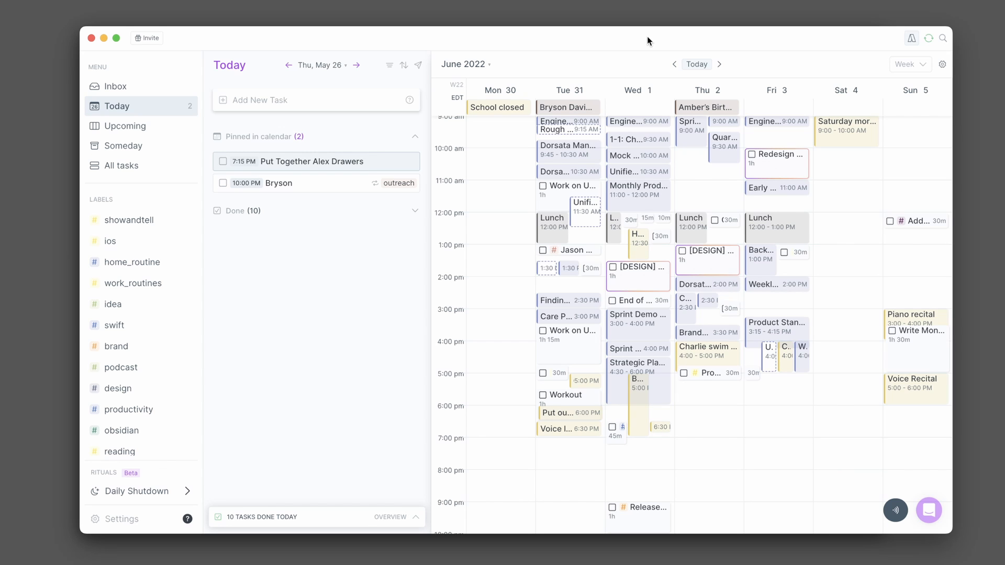
# Return to this week and view the details of Friday's [DESIGN] modal-approach task set as the day's goal.
pyautogui.click(674, 64)
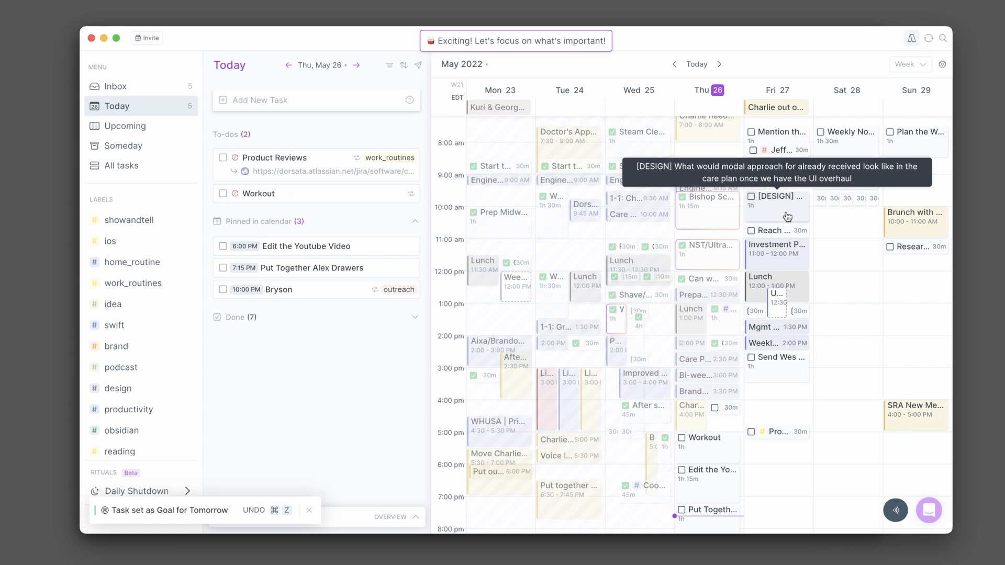
pyautogui.moveTo(806, 216)
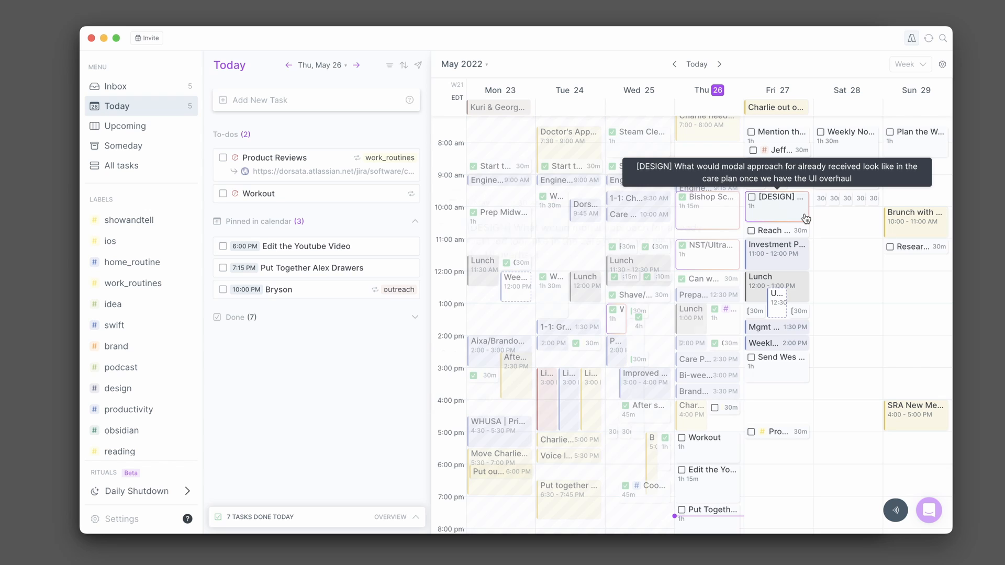
pyautogui.click(777, 206)
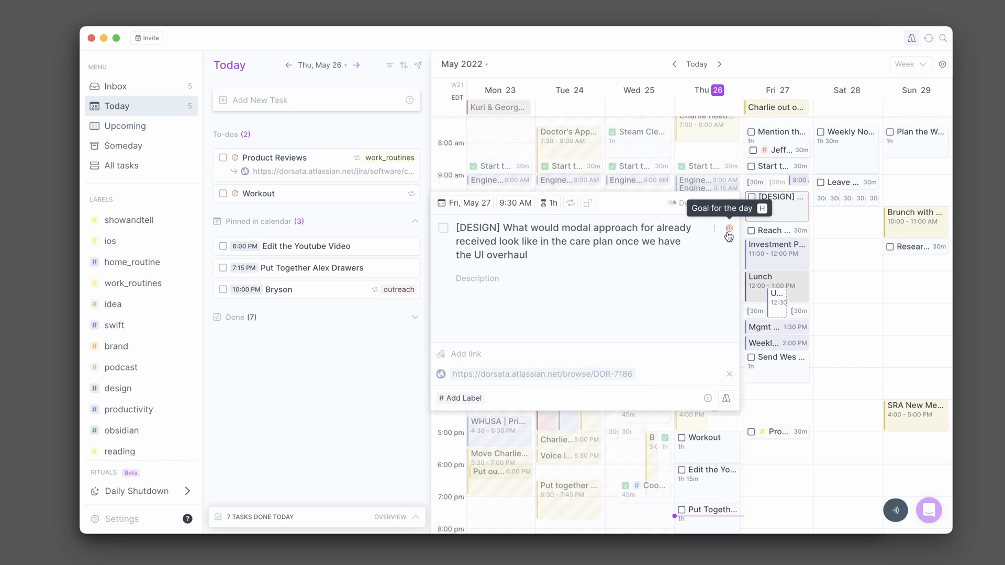